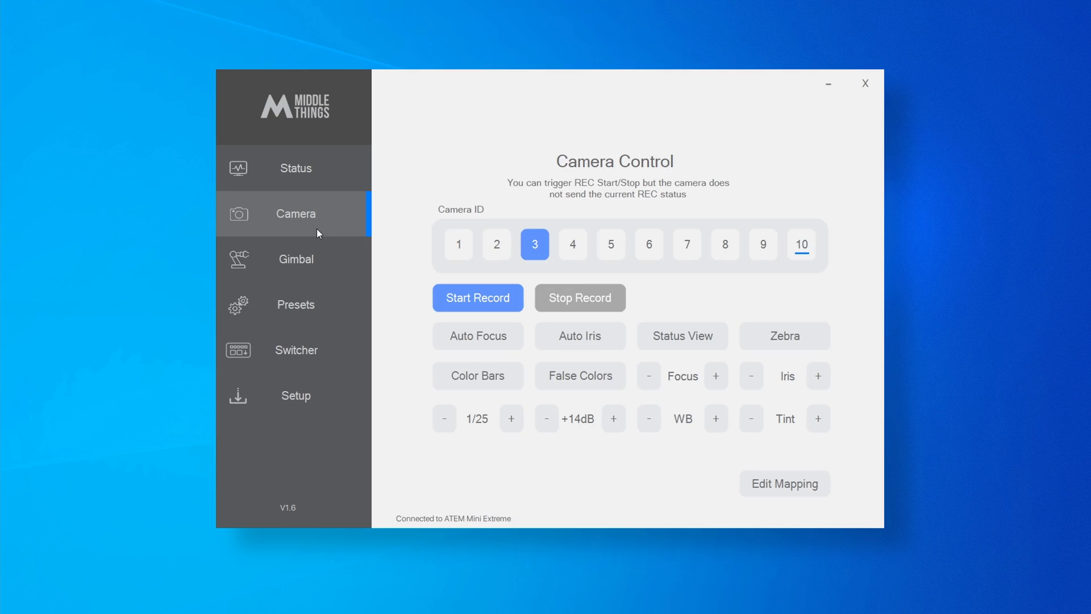
{"action": "mouse_move", "coordinate": [320, 395]}
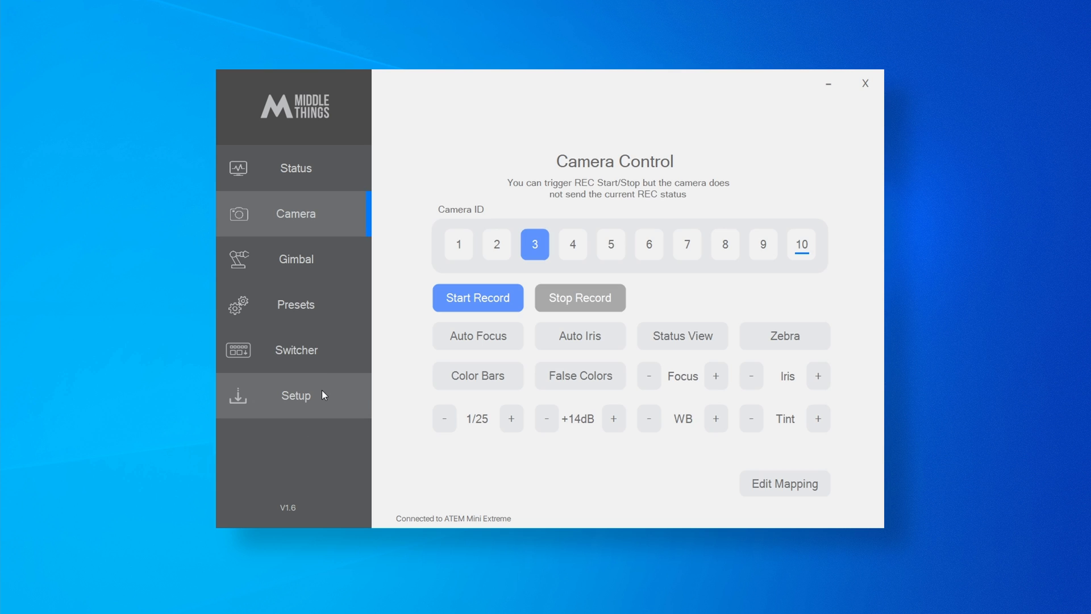
Change the APC-R network name to Testwifi and the password to join, then save and exit
{"action": "left_click", "coordinate": [294, 395]}
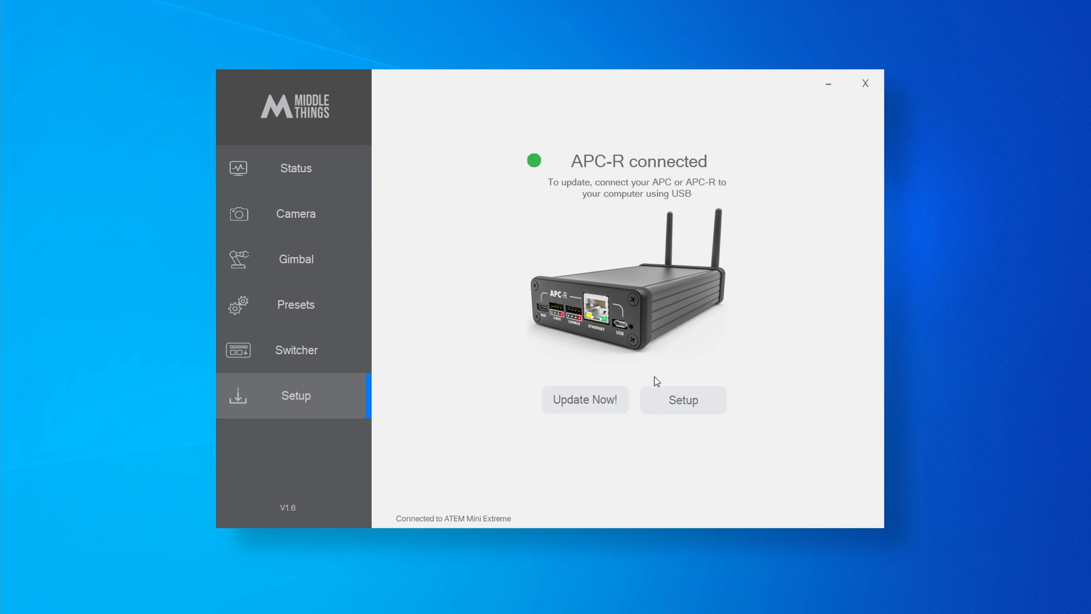
{"action": "left_click", "coordinate": [682, 399]}
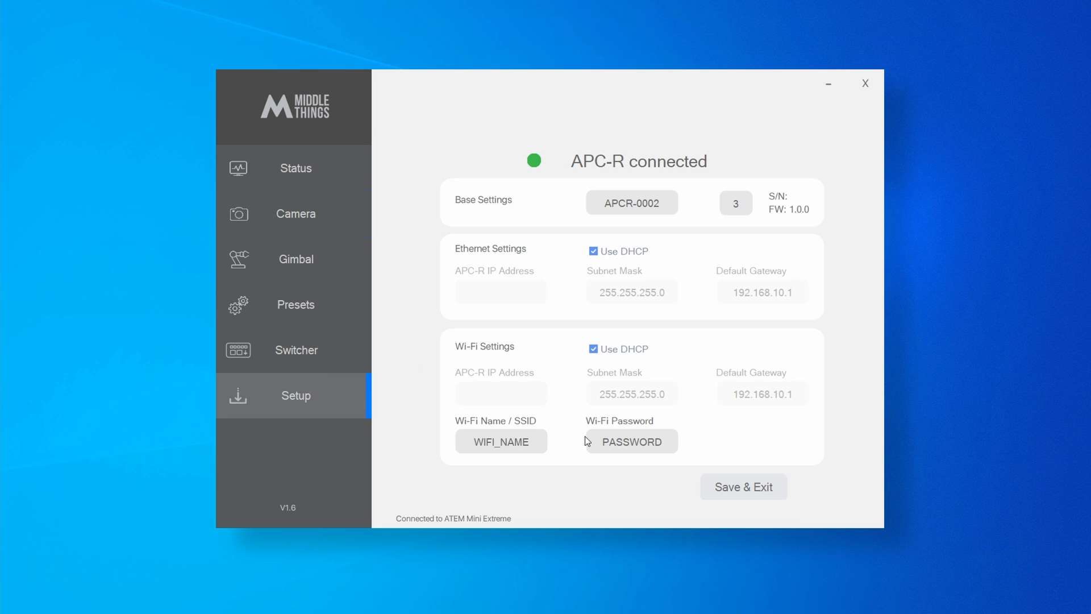
{"action": "left_click", "coordinate": [501, 441]}
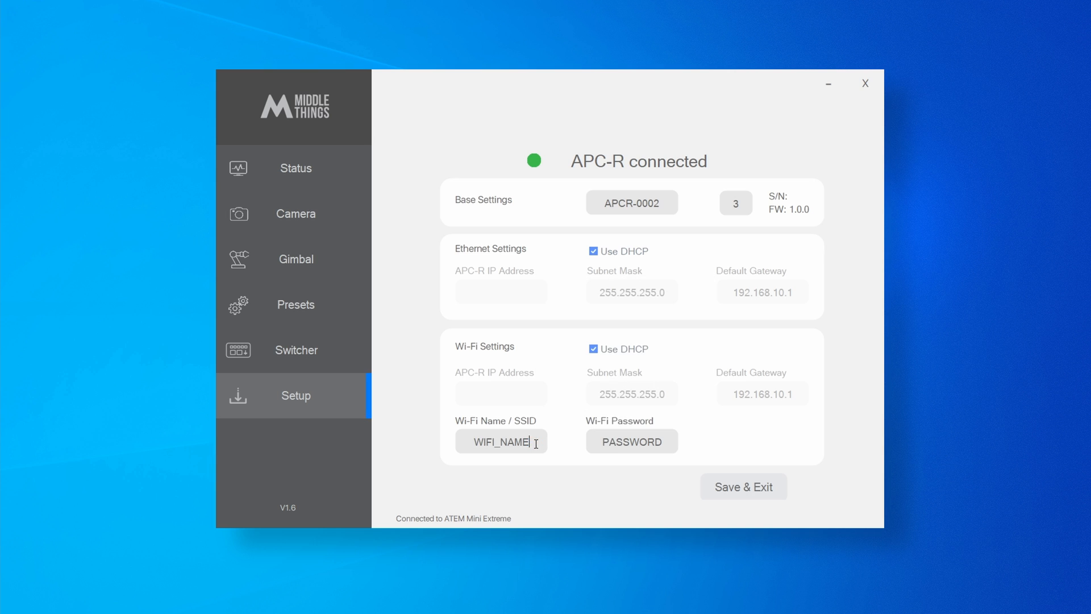
{"action": "double_click", "coordinate": [500, 441]}
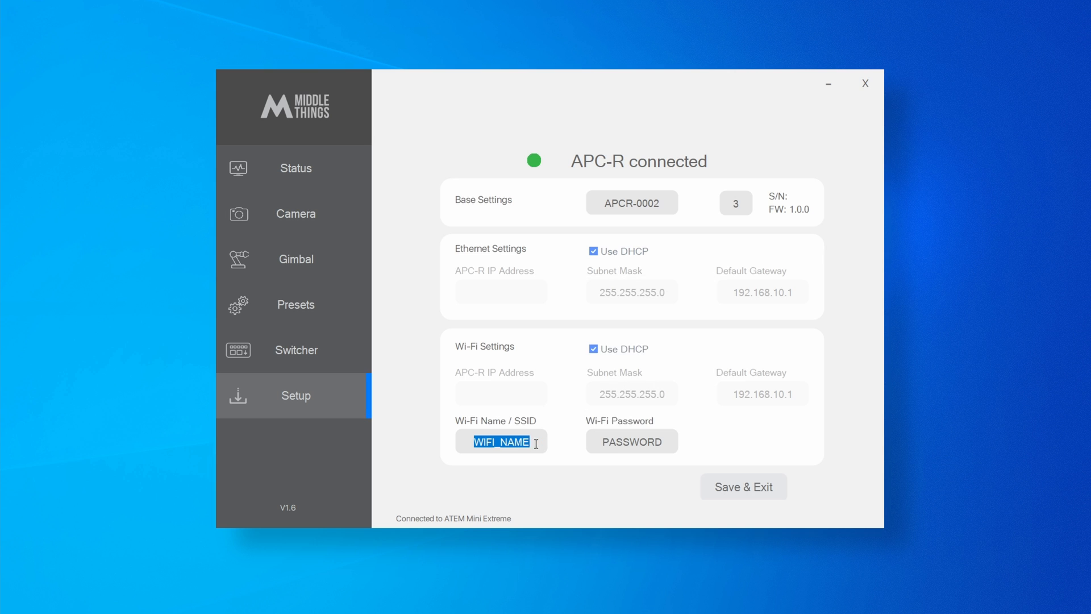
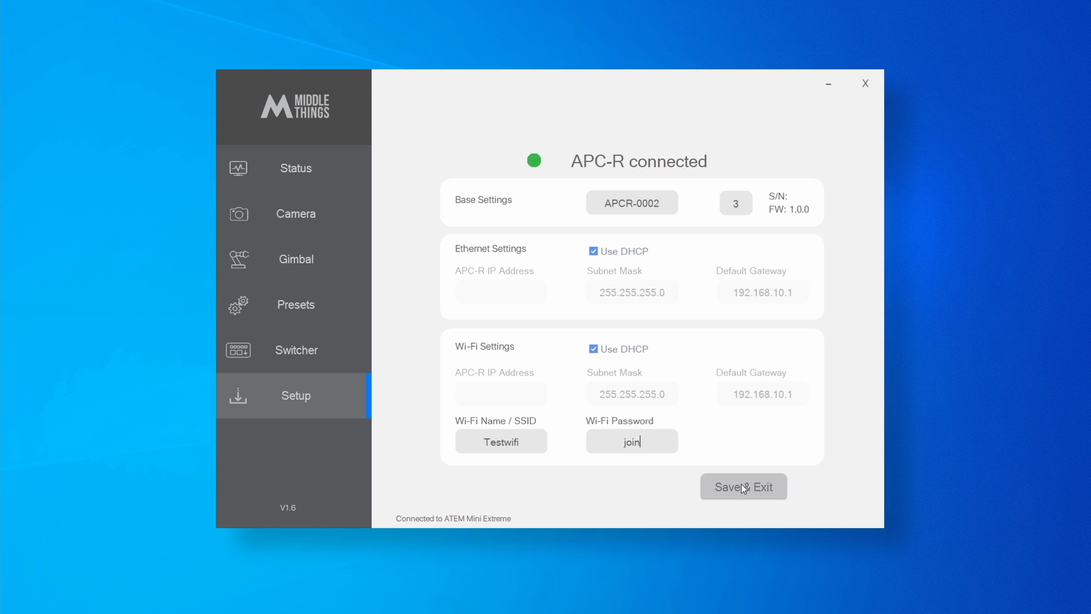
{"action": "left_click", "coordinate": [742, 485]}
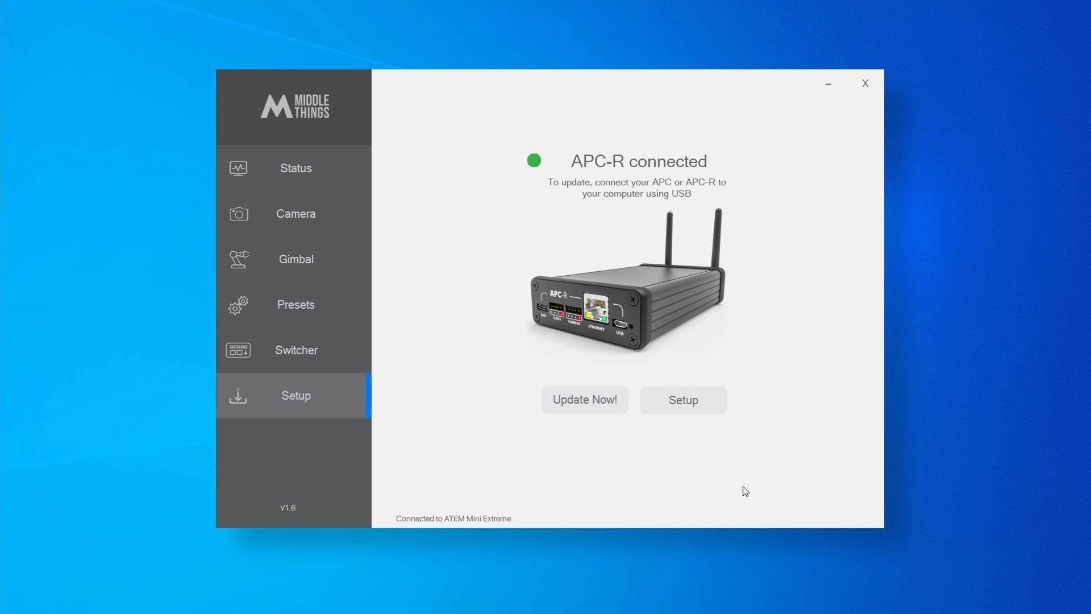
Show the Status page listing APCR-002 detected over network and Bluetooth
{"action": "left_click", "coordinate": [295, 168]}
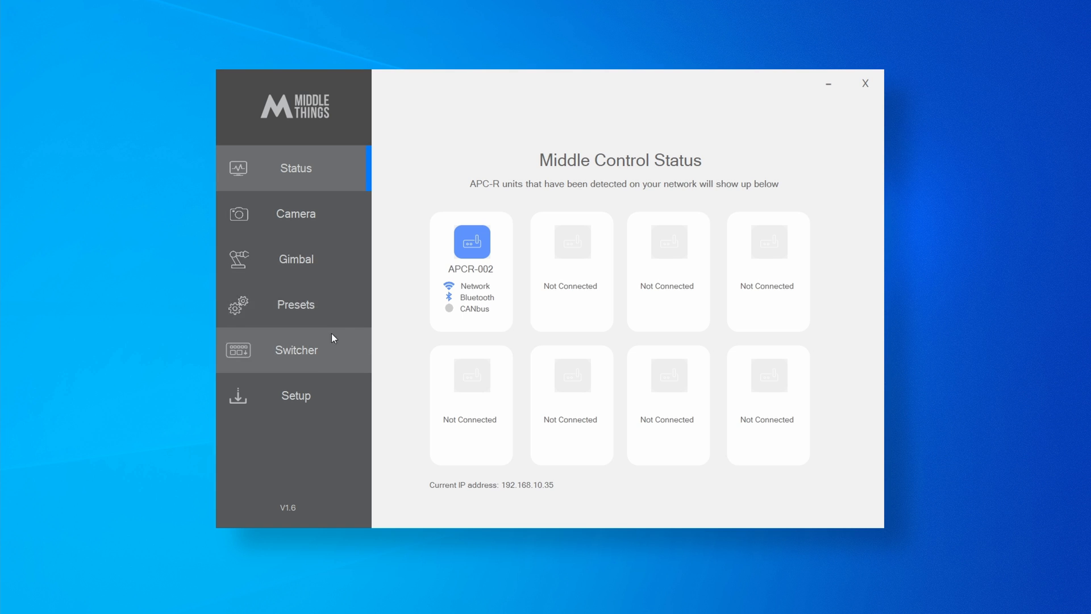
Connect to the ATEM Mini Extreme at 192.168.10.37 from the Switcher page
{"action": "left_click", "coordinate": [295, 350]}
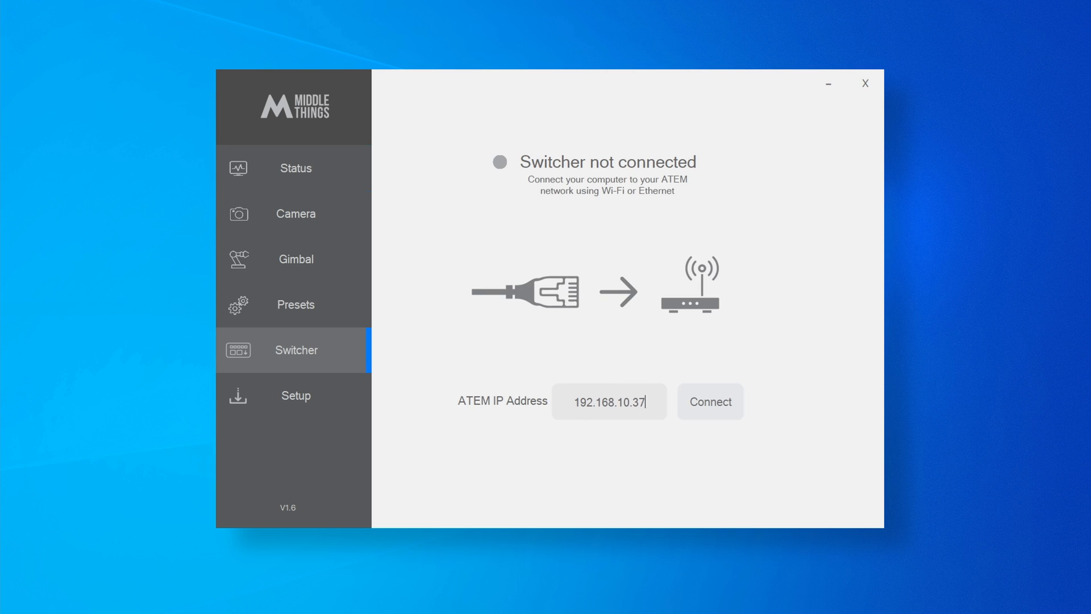
{"action": "left_click", "coordinate": [709, 402]}
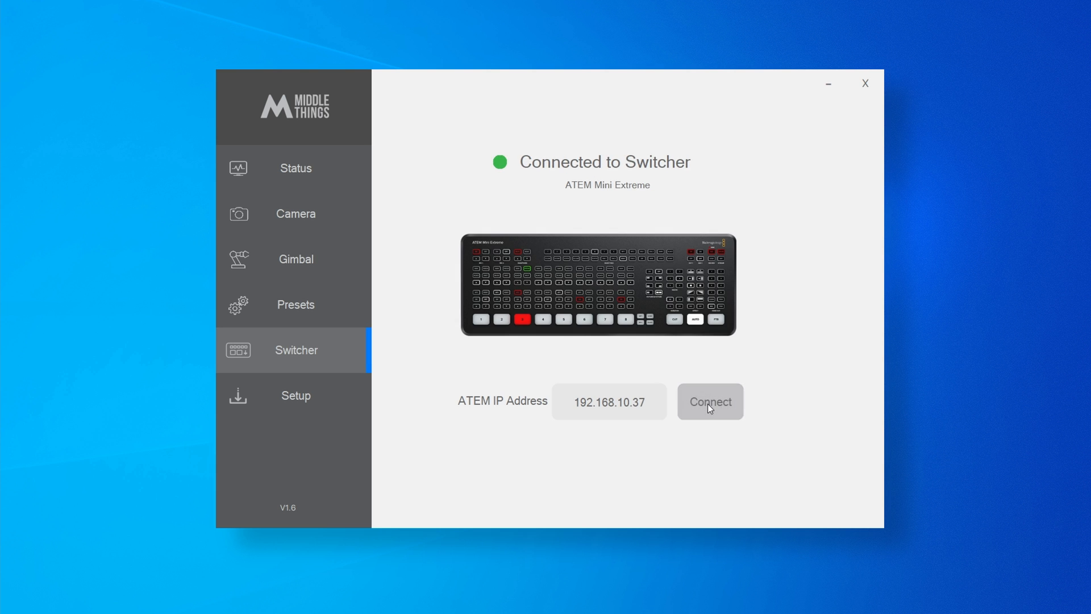
{"action": "mouse_move", "coordinate": [777, 294]}
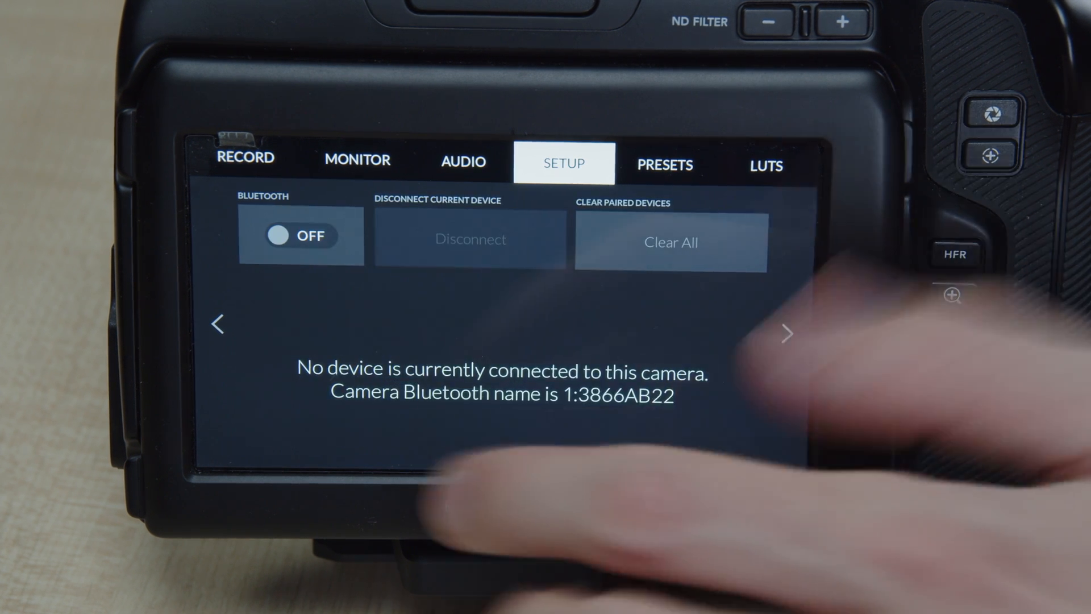
Enable camera Bluetooth and pair APCR-0002 with the camera by confirming its pin code
{"action": "left_click", "coordinate": [300, 236]}
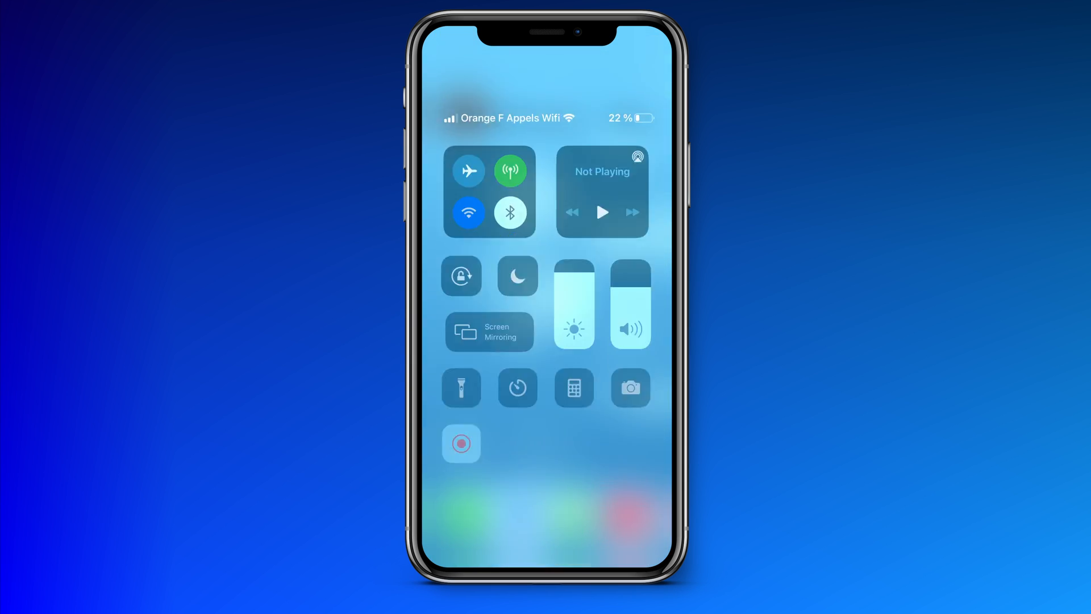
{"action": "left_click", "coordinate": [510, 212]}
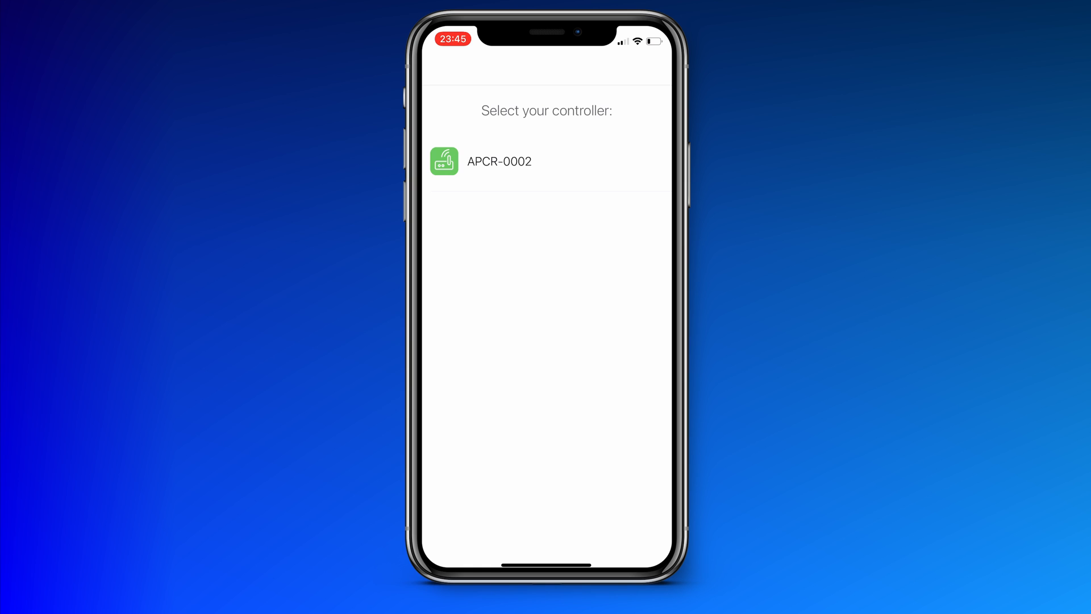
{"action": "left_click", "coordinate": [498, 161]}
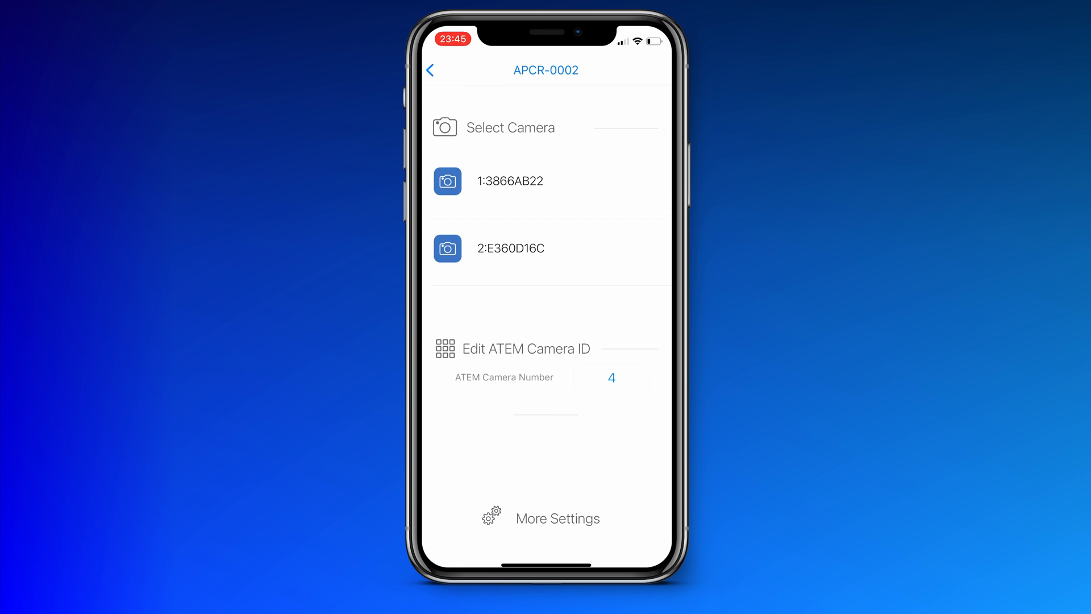
{"action": "left_click", "coordinate": [546, 181]}
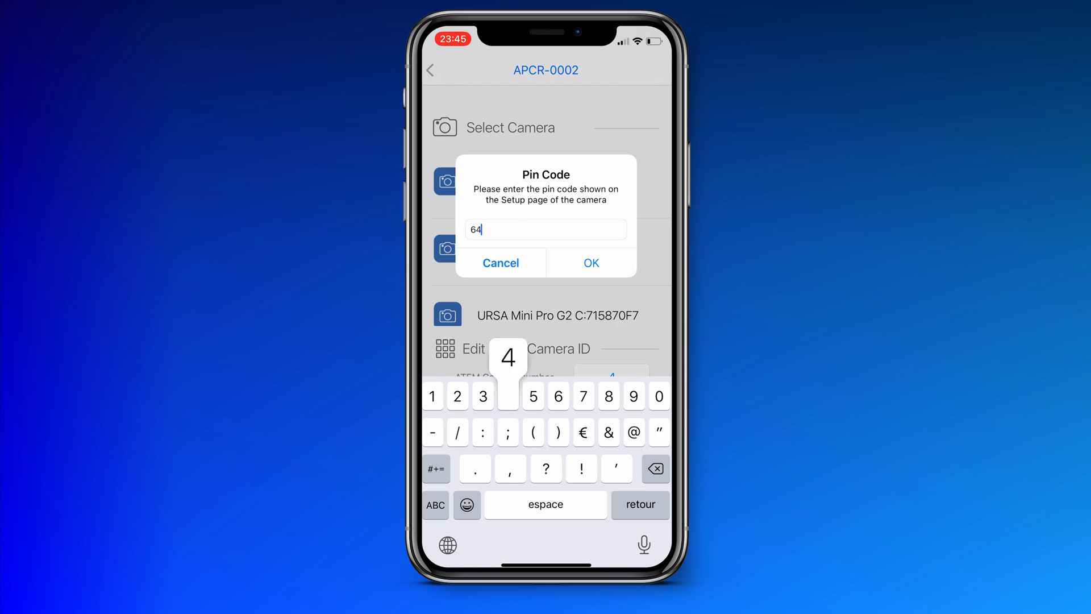
{"action": "left_click", "coordinate": [589, 262]}
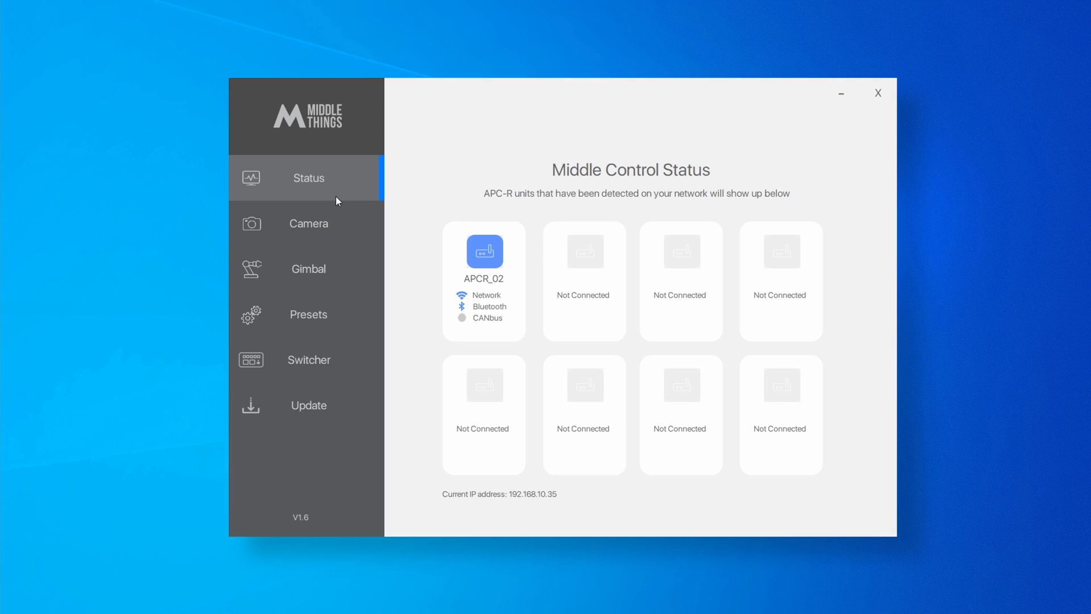
{"action": "mouse_move", "coordinate": [329, 225]}
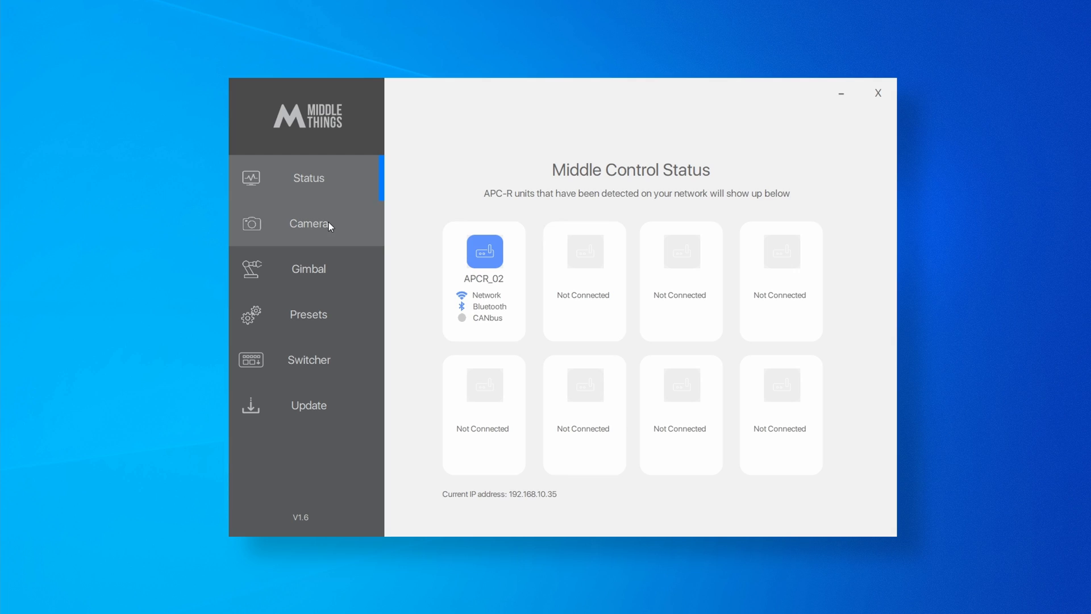
Set camera ID 4 to +16dB gain and 1/50 shutter, then confirm ATEM Mini is connected
{"action": "left_click", "coordinate": [308, 223]}
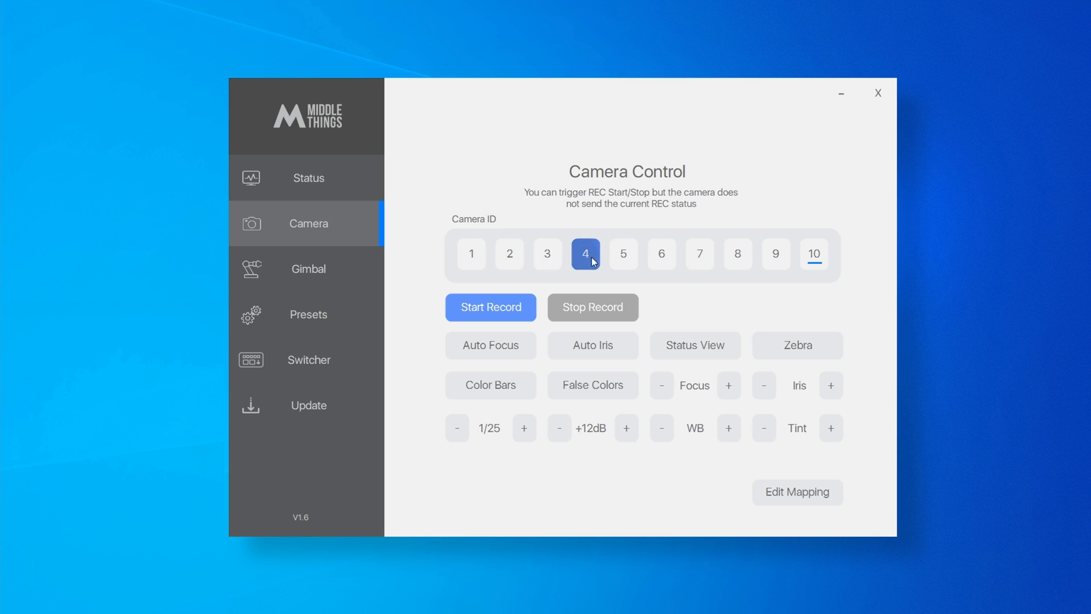
{"action": "left_click", "coordinate": [546, 254]}
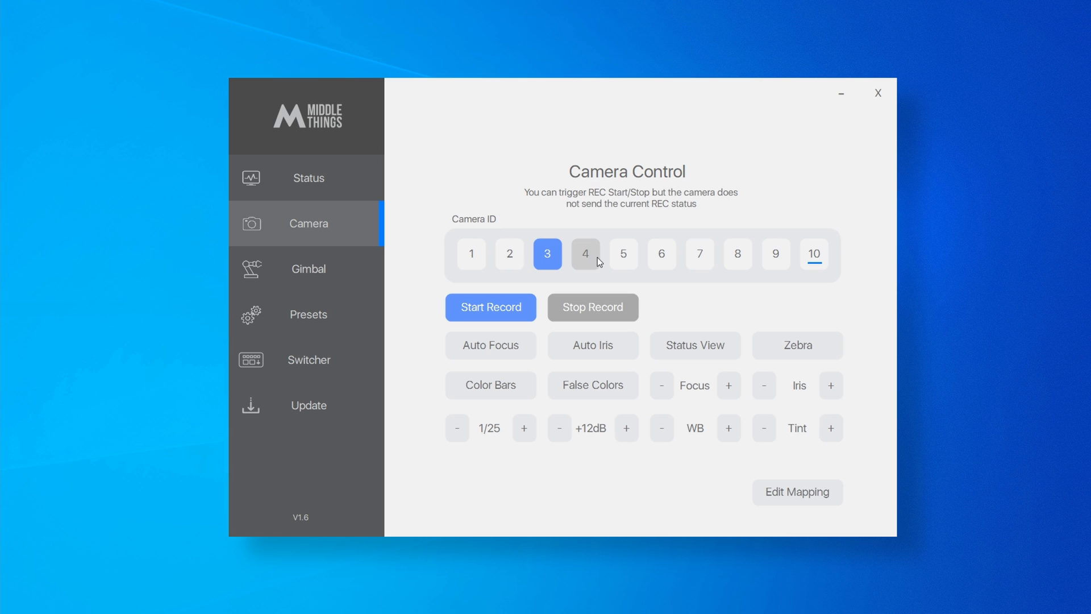
{"action": "left_click", "coordinate": [585, 254]}
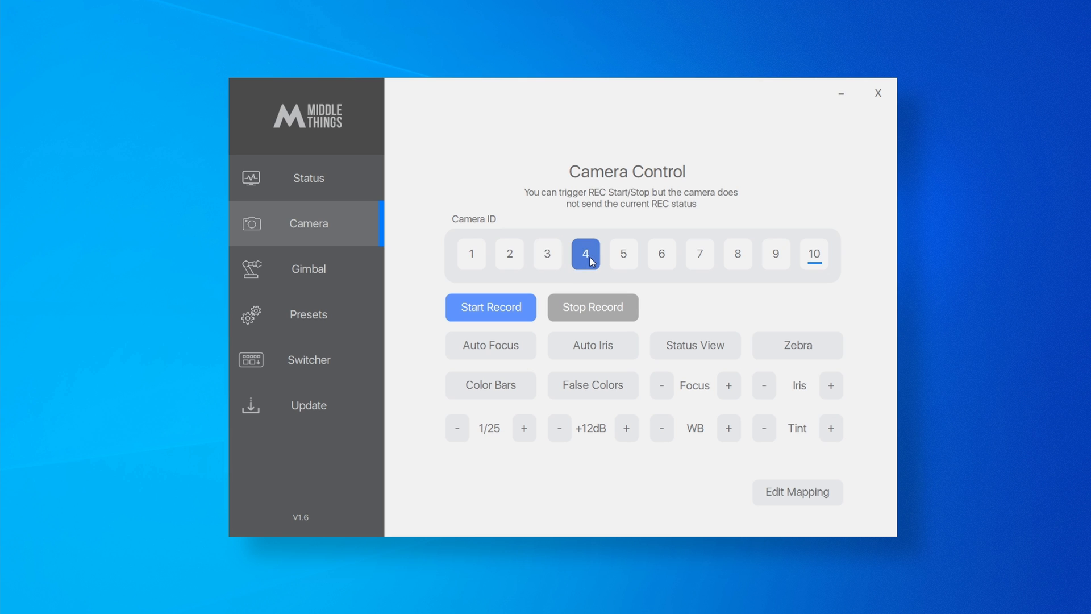
{"action": "left_click", "coordinate": [625, 428]}
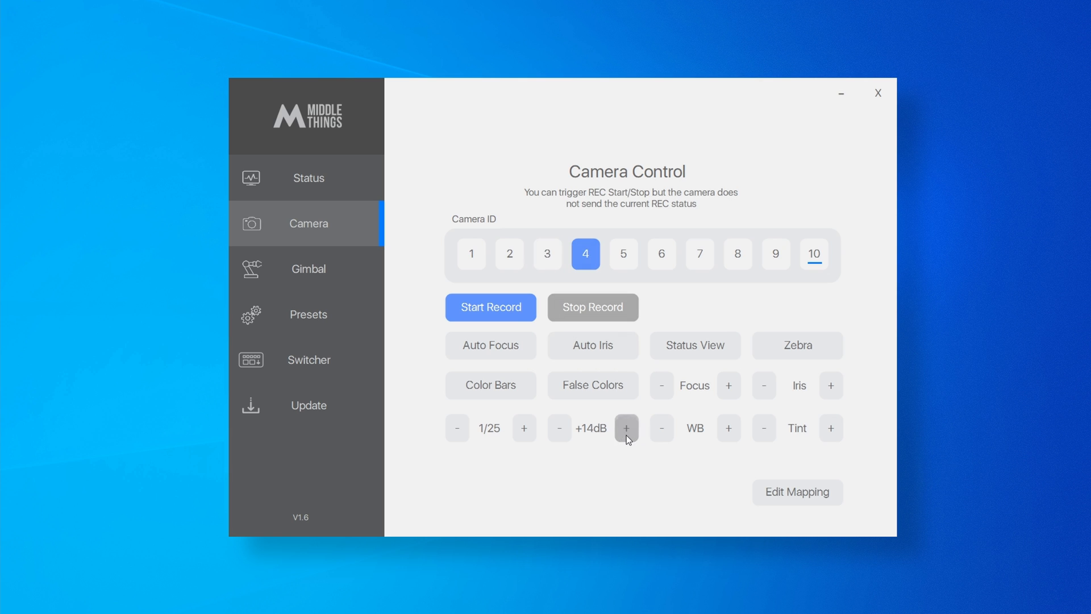
{"action": "left_click", "coordinate": [625, 428]}
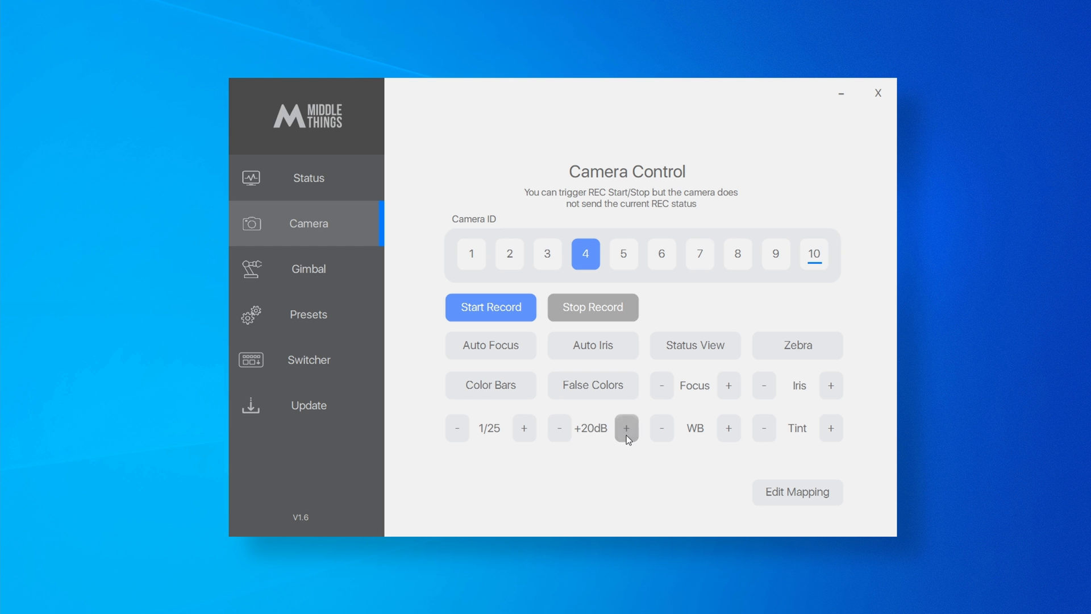
{"action": "left_click", "coordinate": [559, 428]}
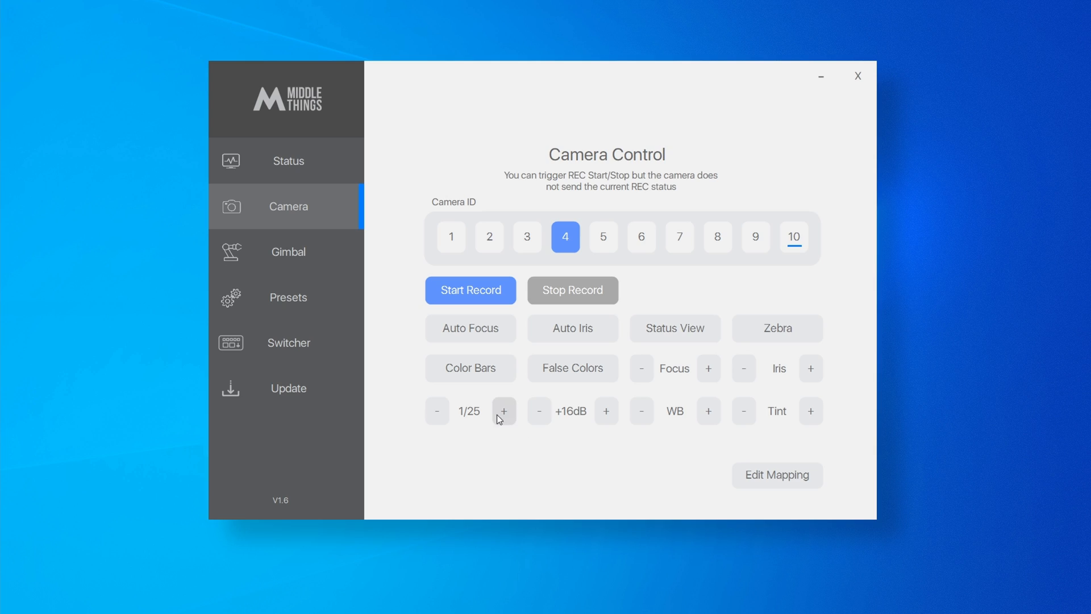
{"action": "left_click", "coordinate": [503, 410]}
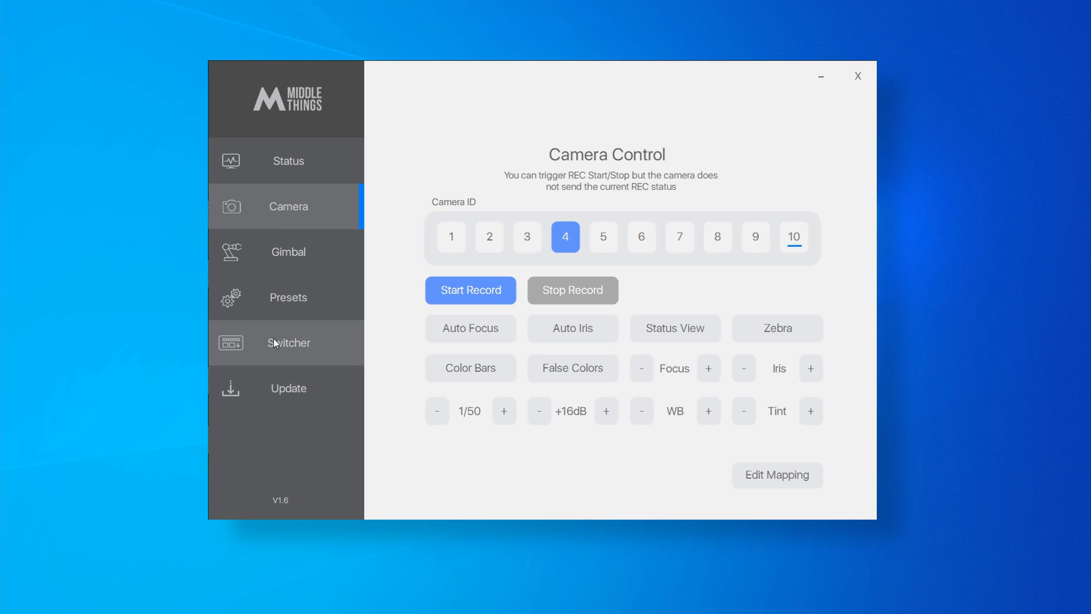
{"action": "left_click", "coordinate": [288, 342]}
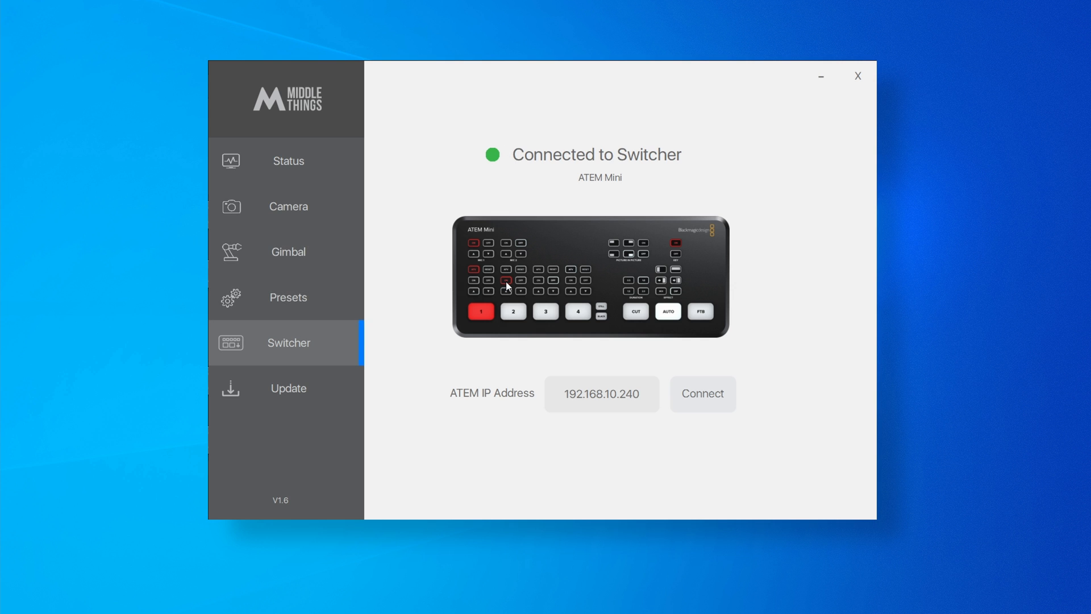
{"action": "mouse_move", "coordinate": [507, 286]}
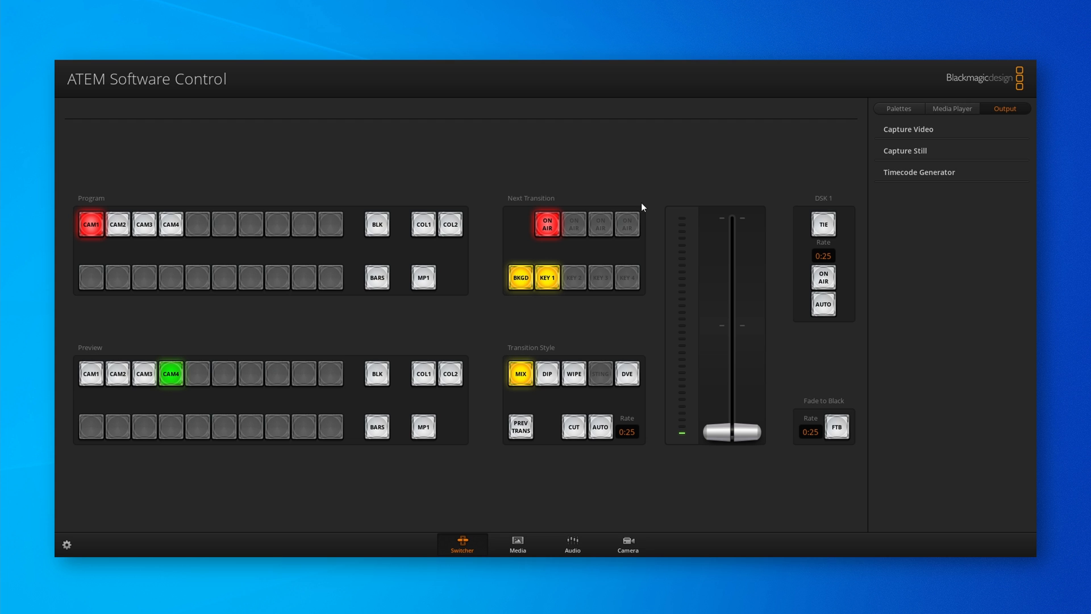
Open the Camera tab and expand CAM4's full Lift/Gamma/Gain colour correction panel
{"action": "left_click", "coordinate": [627, 545]}
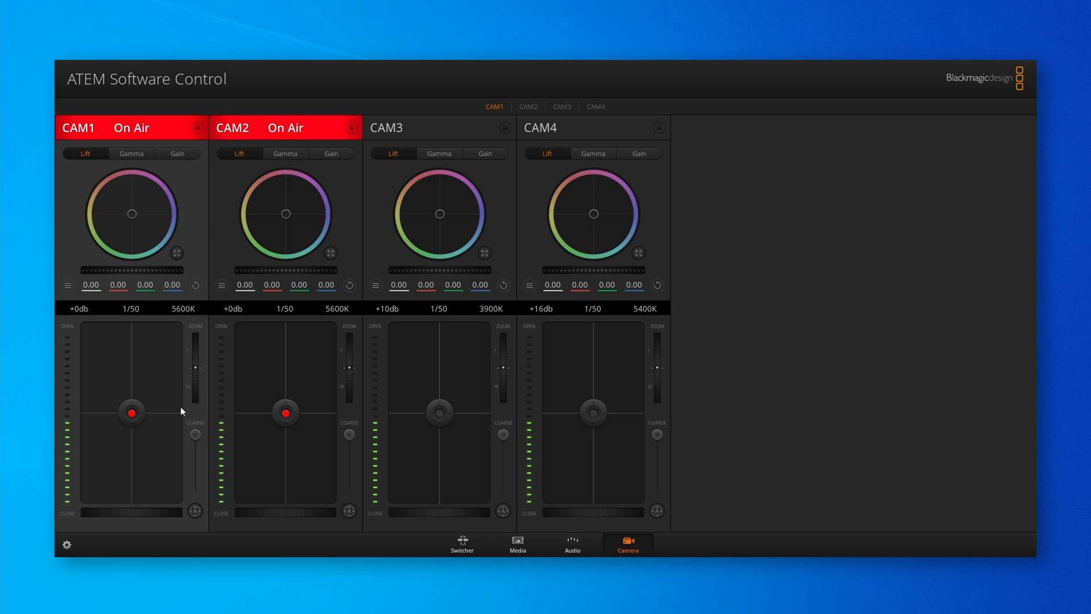
{"action": "left_click", "coordinate": [593, 412]}
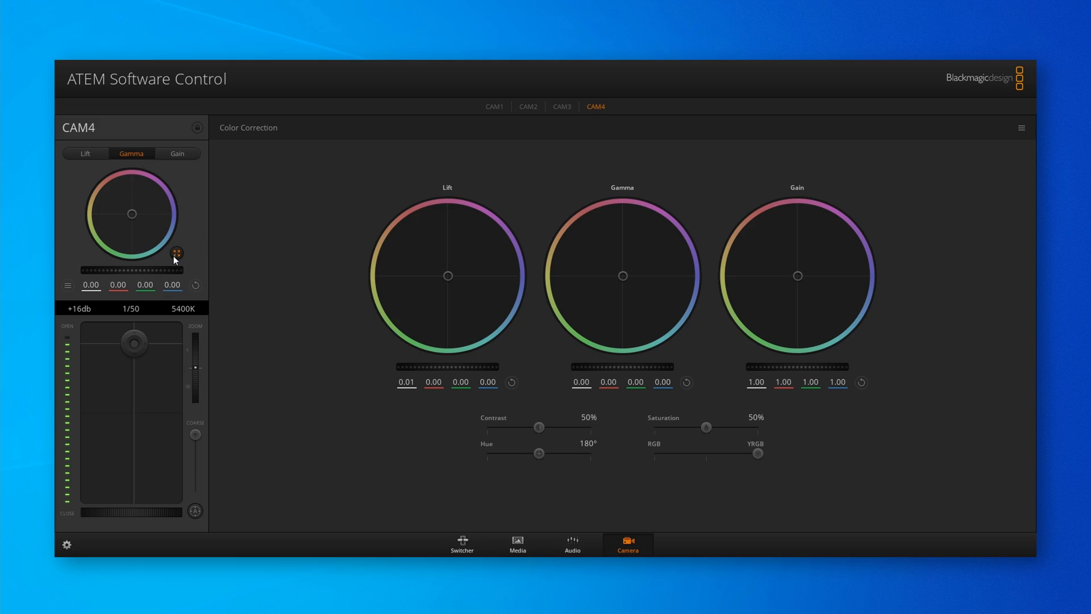
{"action": "left_click", "coordinate": [1020, 128]}
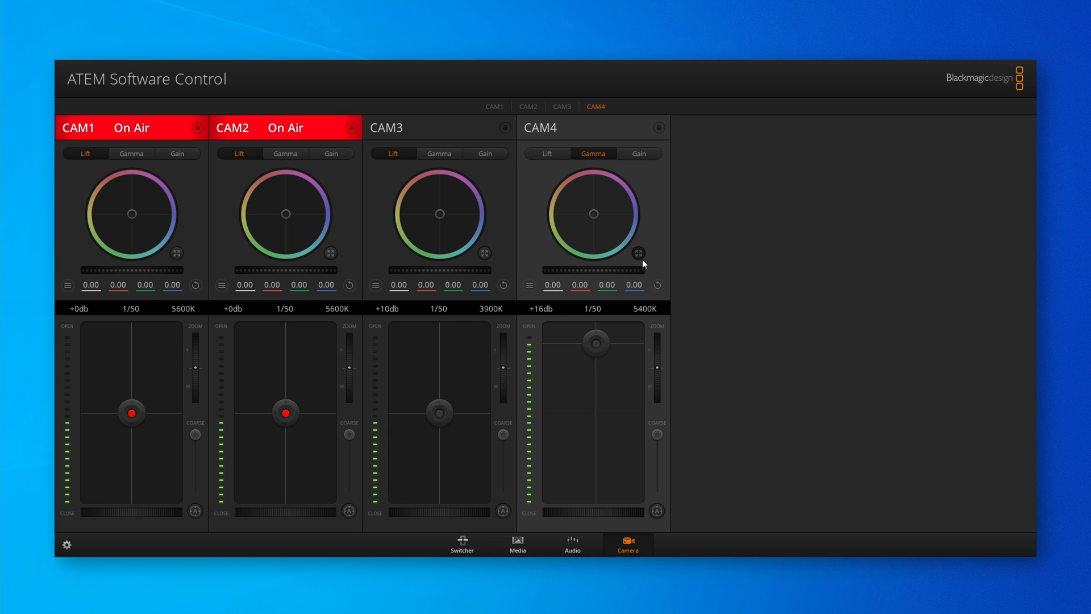
{"action": "left_click", "coordinate": [633, 254]}
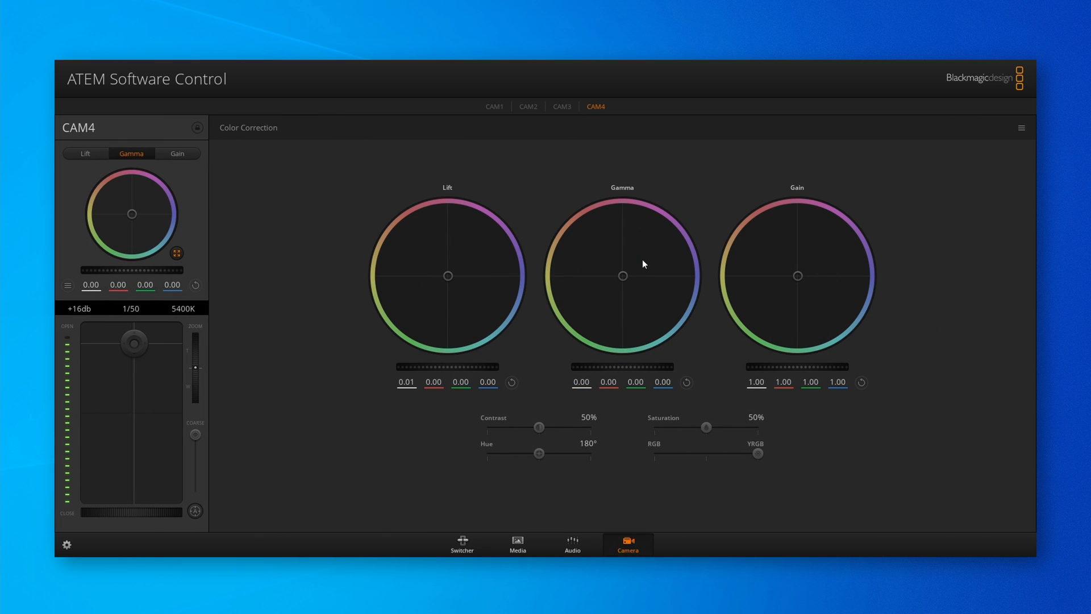